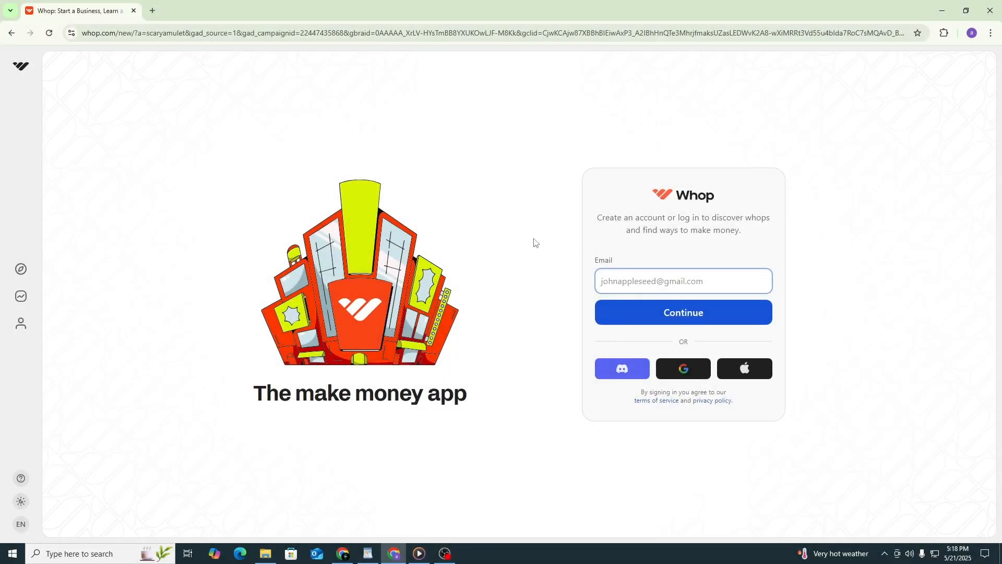
pyautogui.moveTo(506, 288)
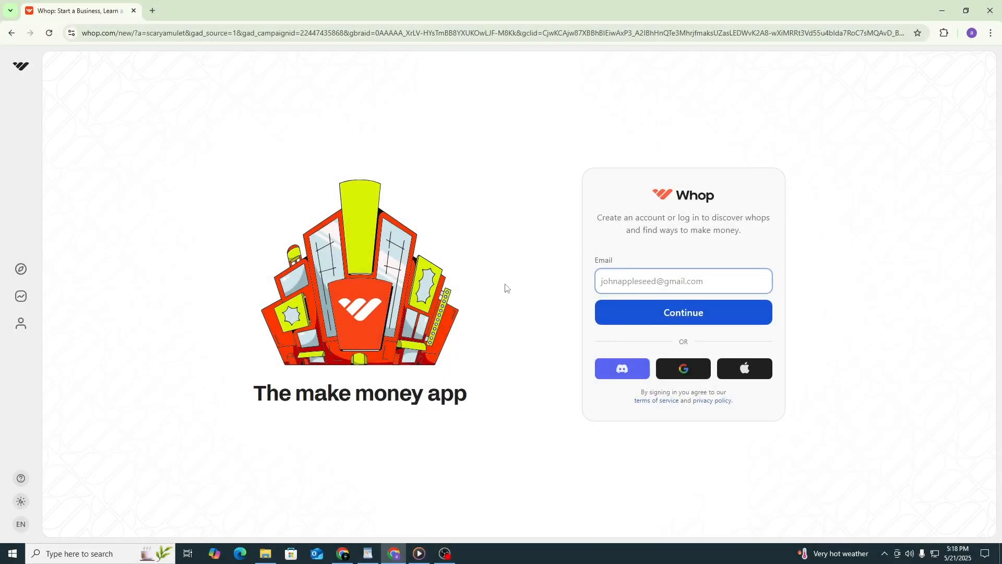
pyautogui.moveTo(90, 413)
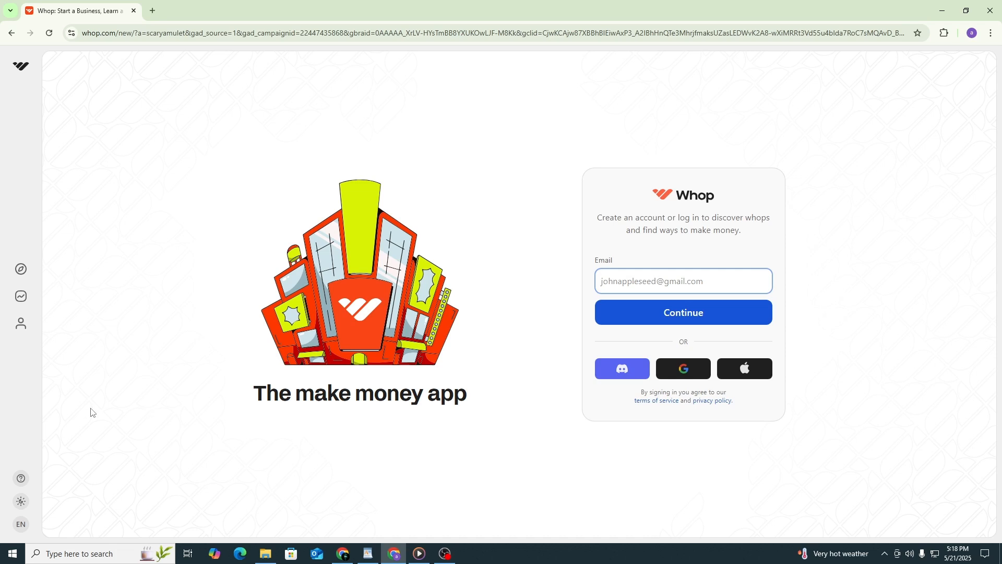
pyautogui.moveTo(100, 409)
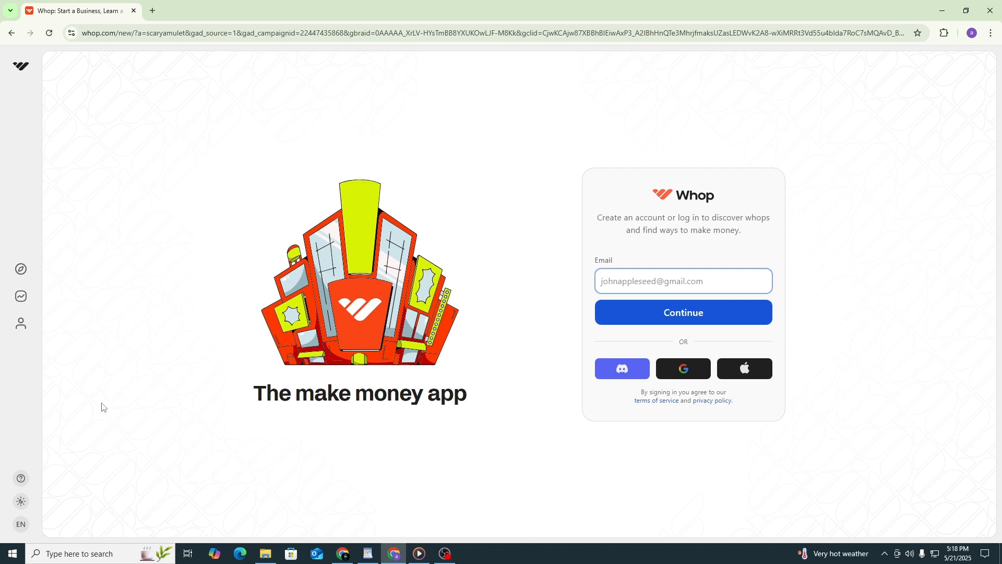
pyautogui.moveTo(409, 299)
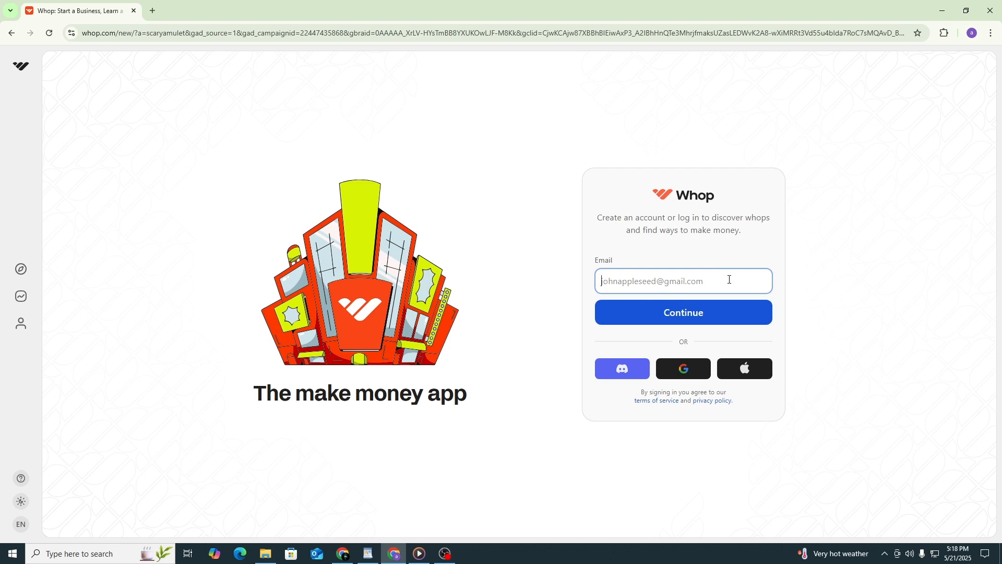
# Continue into Whop sign-in with the email option.
pyautogui.click(681, 312)
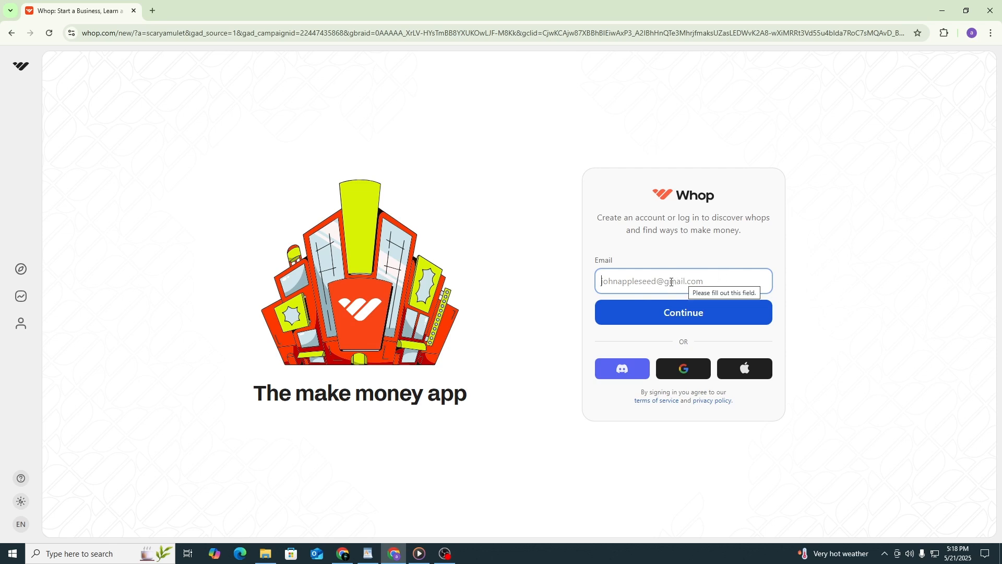
pyautogui.moveTo(539, 388)
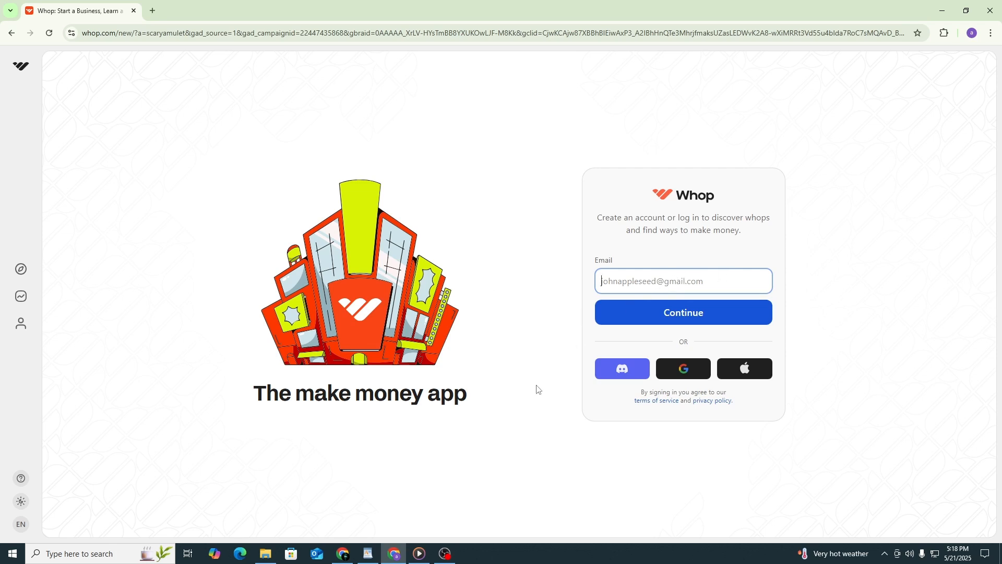
pyautogui.moveTo(514, 402)
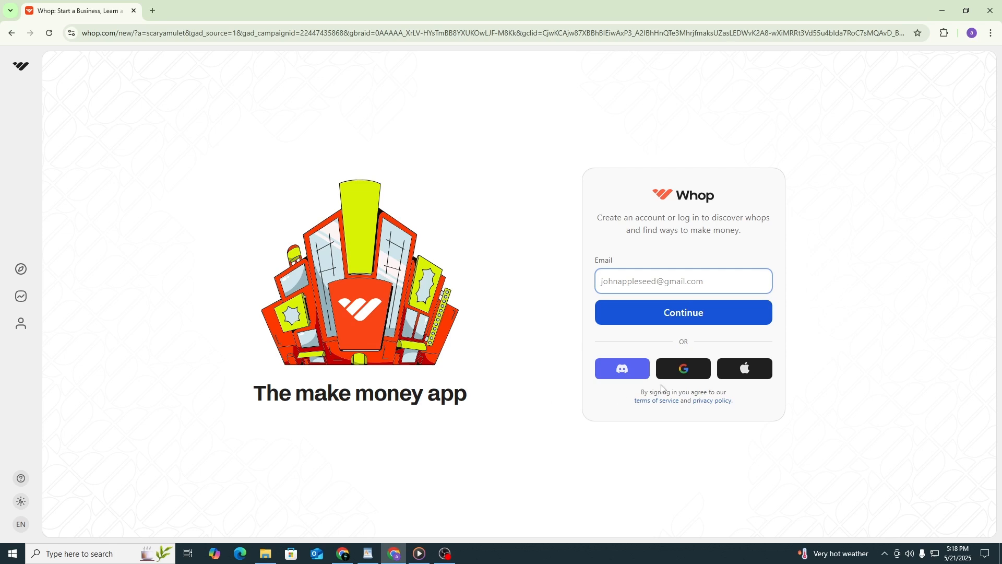
pyautogui.moveTo(672, 374)
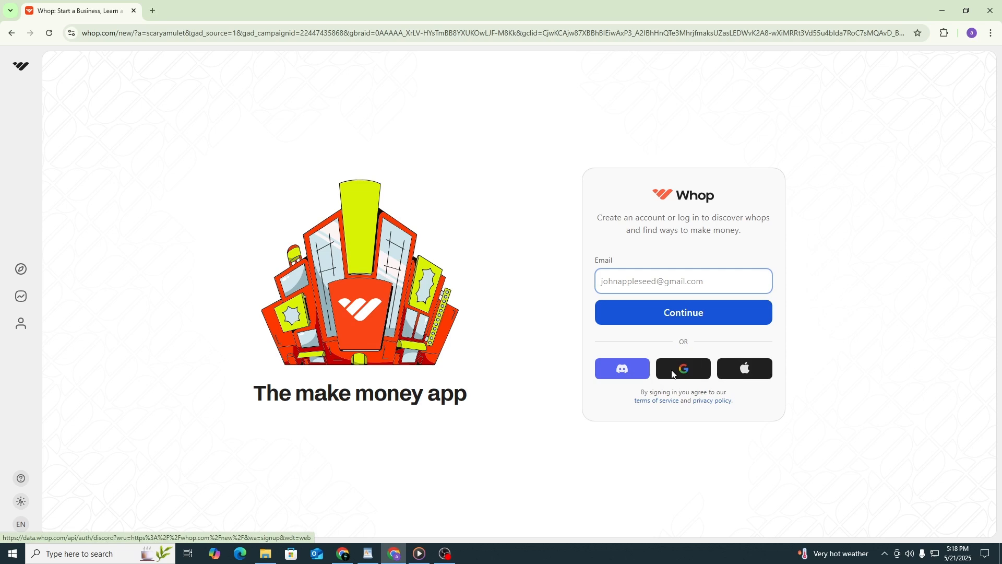
pyautogui.moveTo(370, 529)
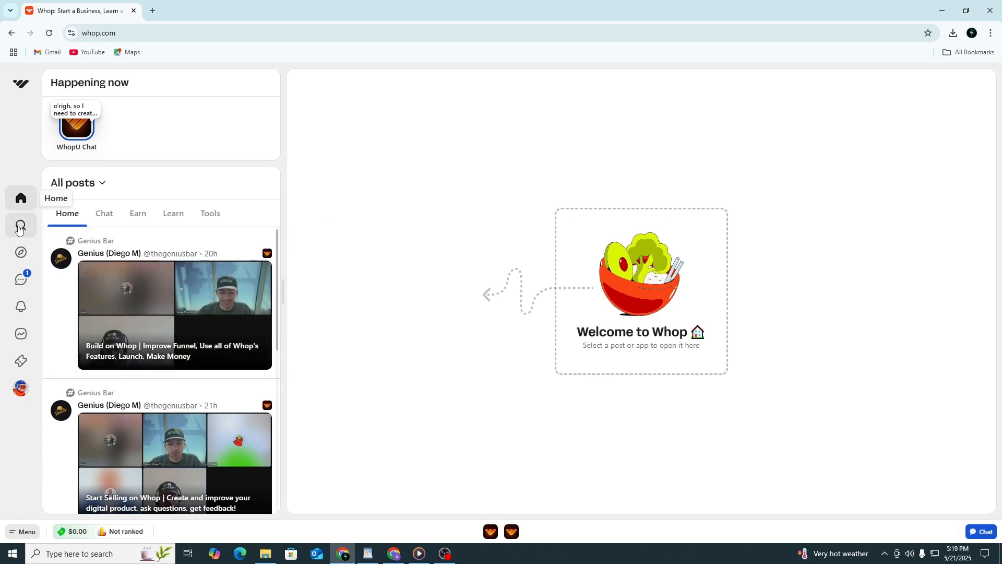
pyautogui.moveTo(20, 334)
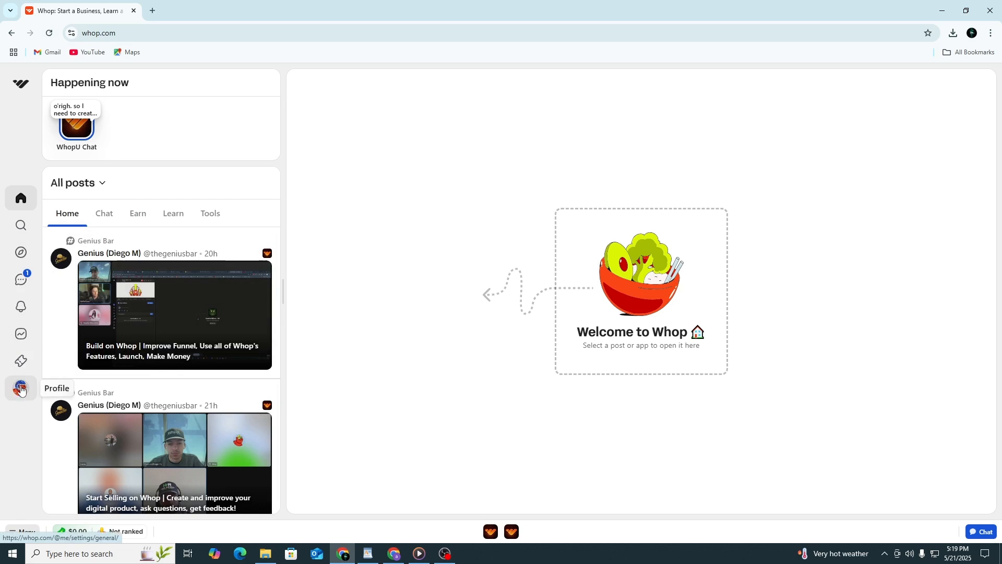
# Go to the account settings from the sidebar profile avatar.
pyautogui.click(21, 388)
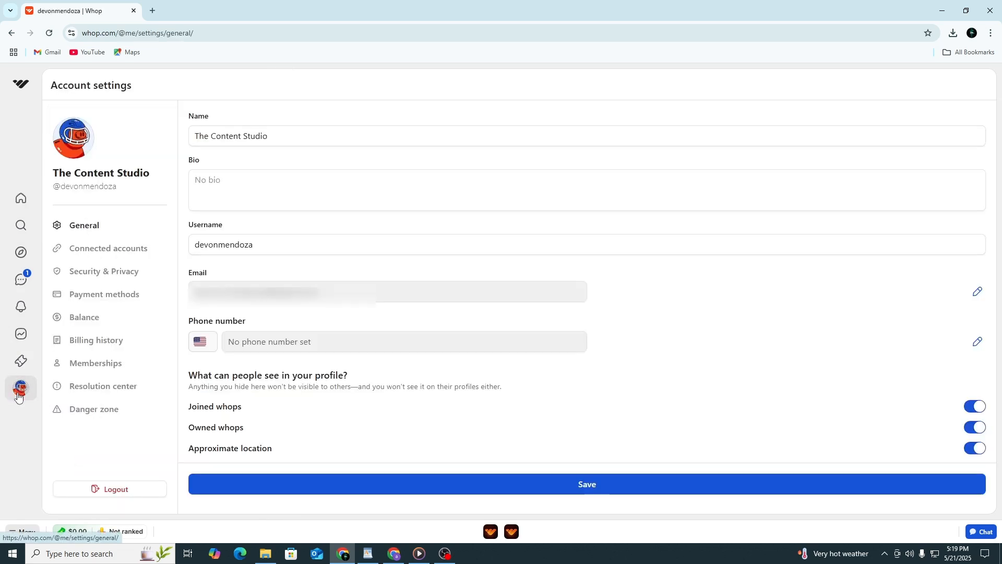
pyautogui.moveTo(103, 271)
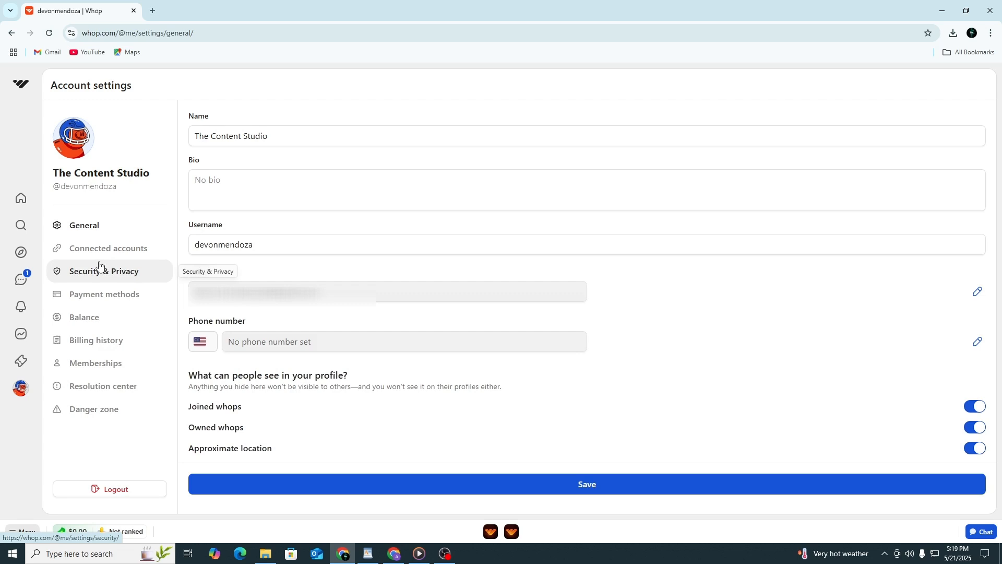
pyautogui.moveTo(109, 283)
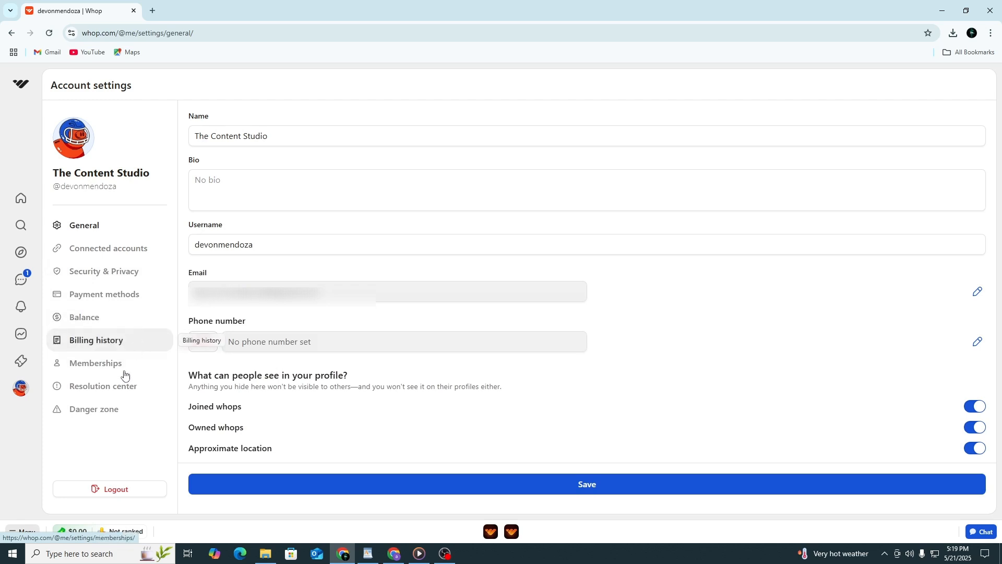
pyautogui.moveTo(102, 413)
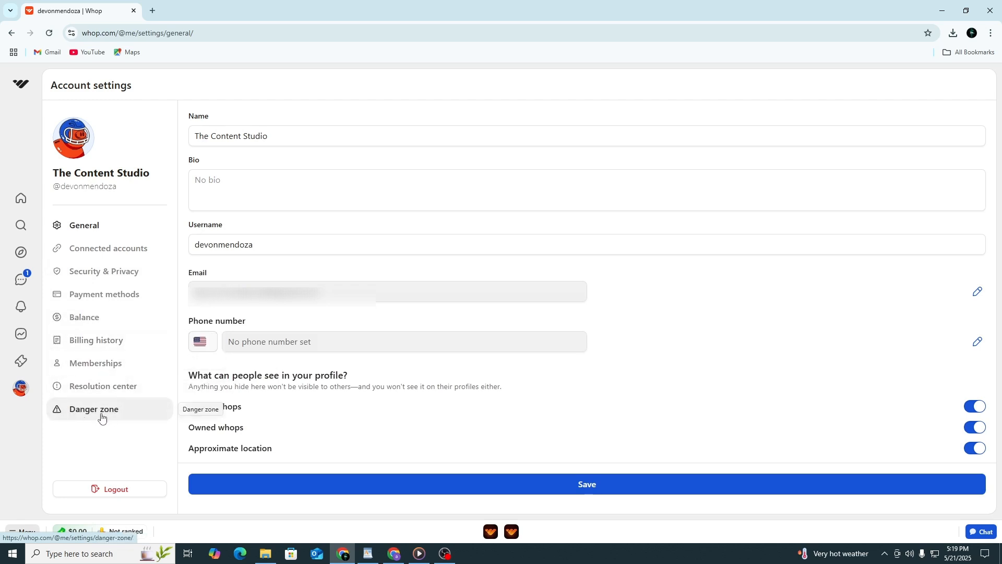
pyautogui.click(93, 408)
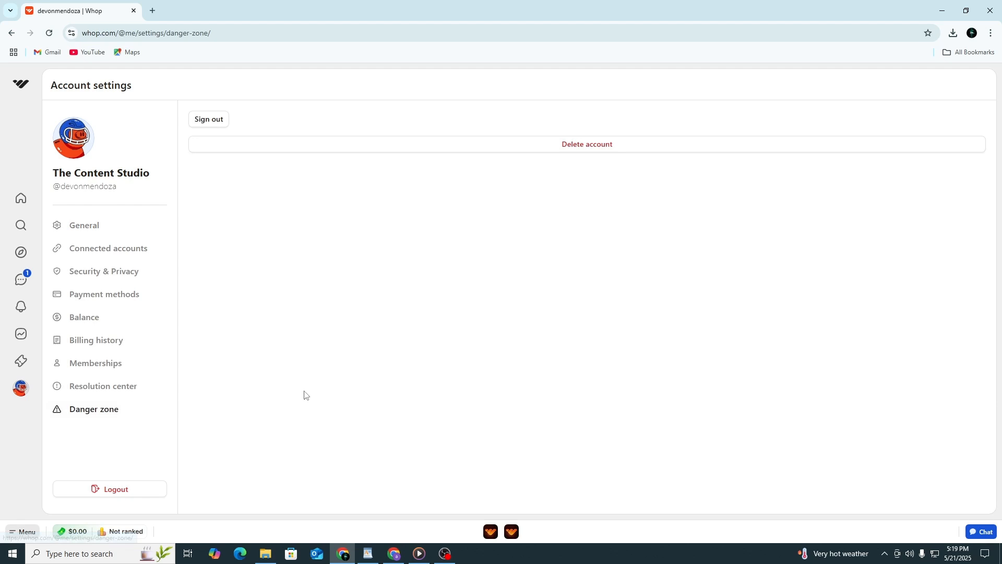
pyautogui.moveTo(448, 332)
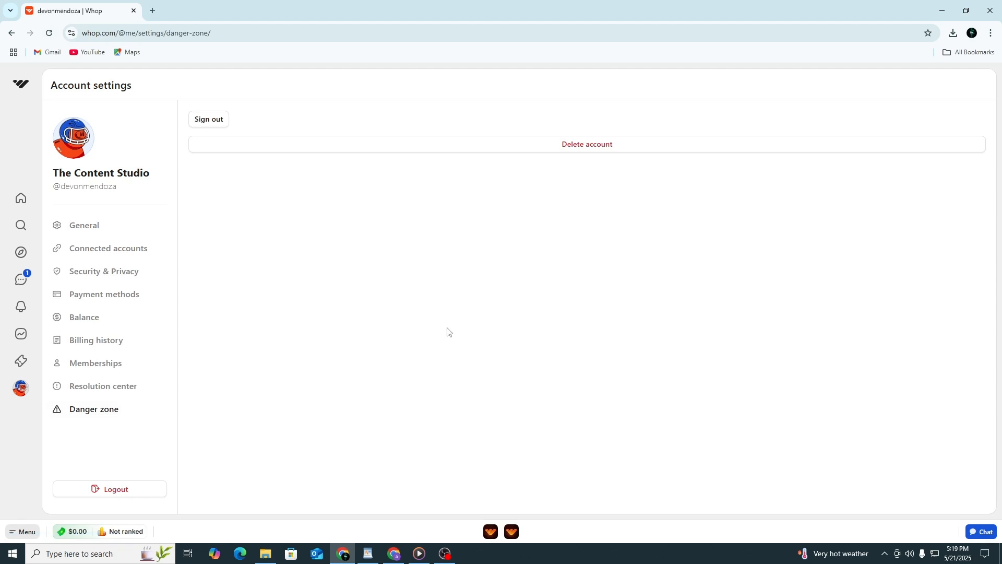
pyautogui.moveTo(793, 213)
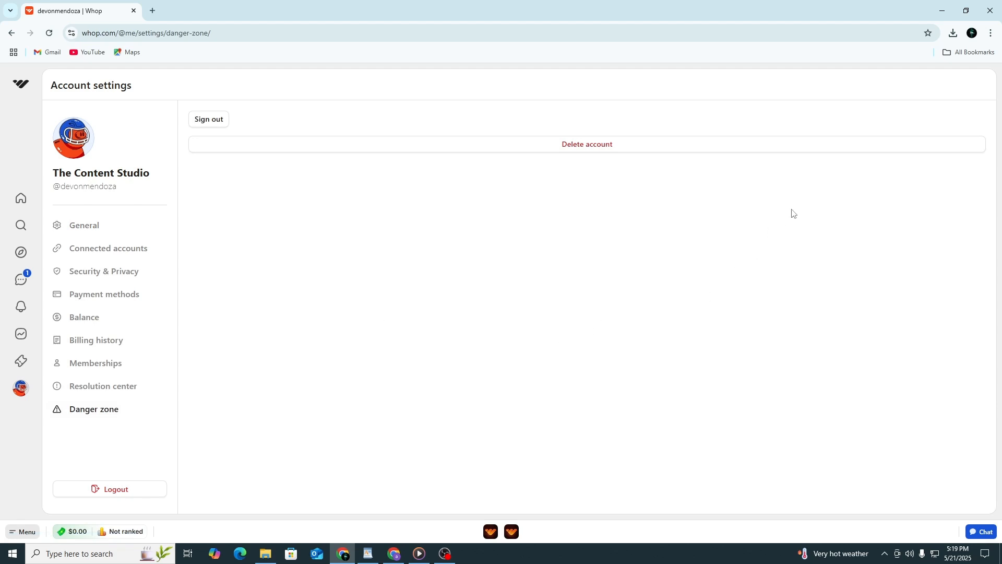
pyautogui.moveTo(471, 213)
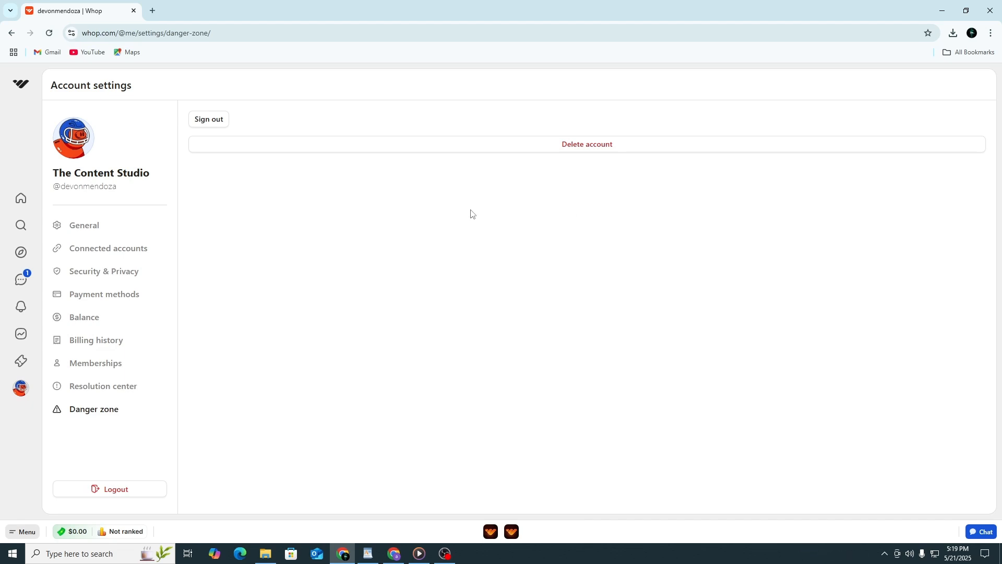
pyautogui.moveTo(95, 362)
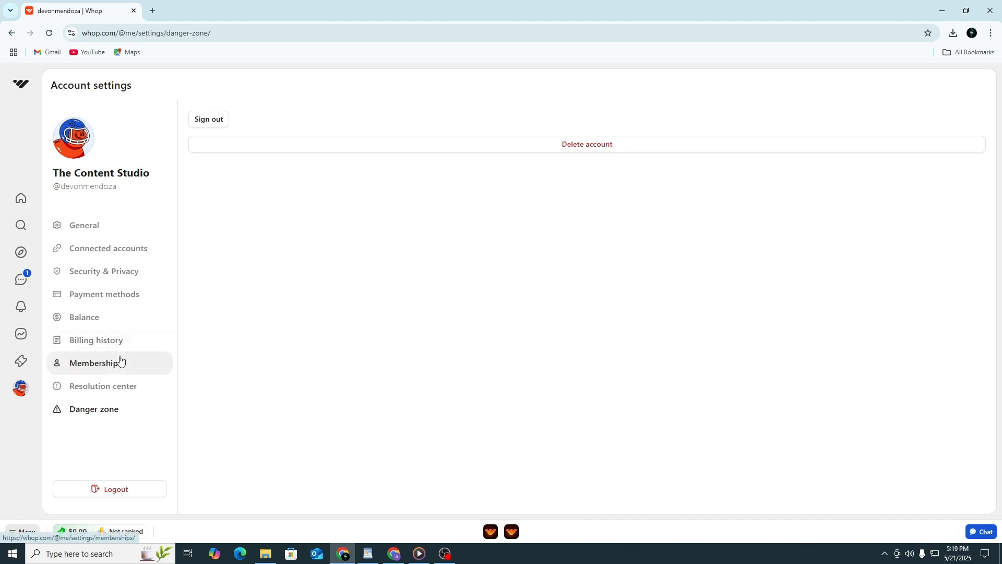
pyautogui.moveTo(169, 369)
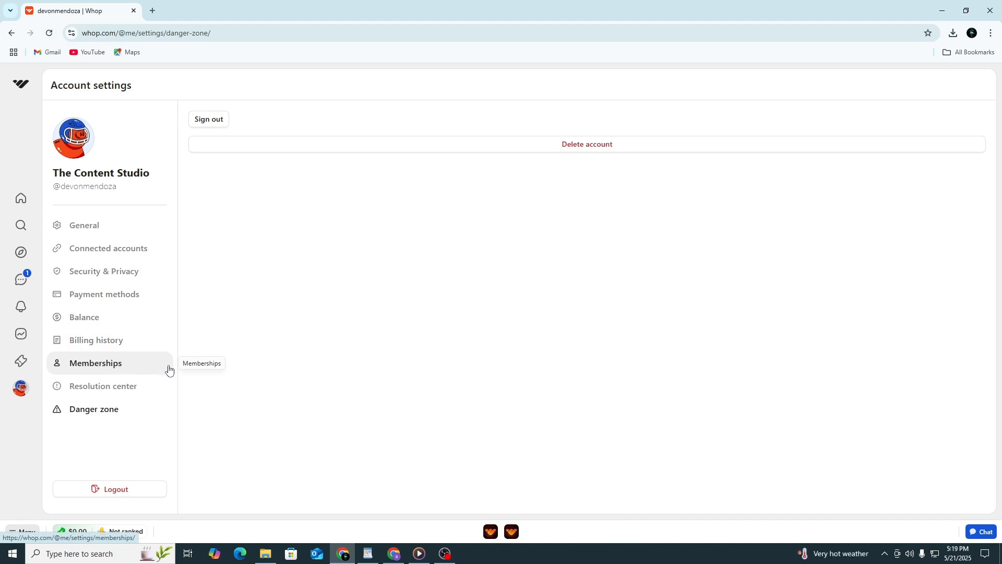
# Review Memberships settings, checking Awaiting approval then returning to the Active list.
pyautogui.click(95, 364)
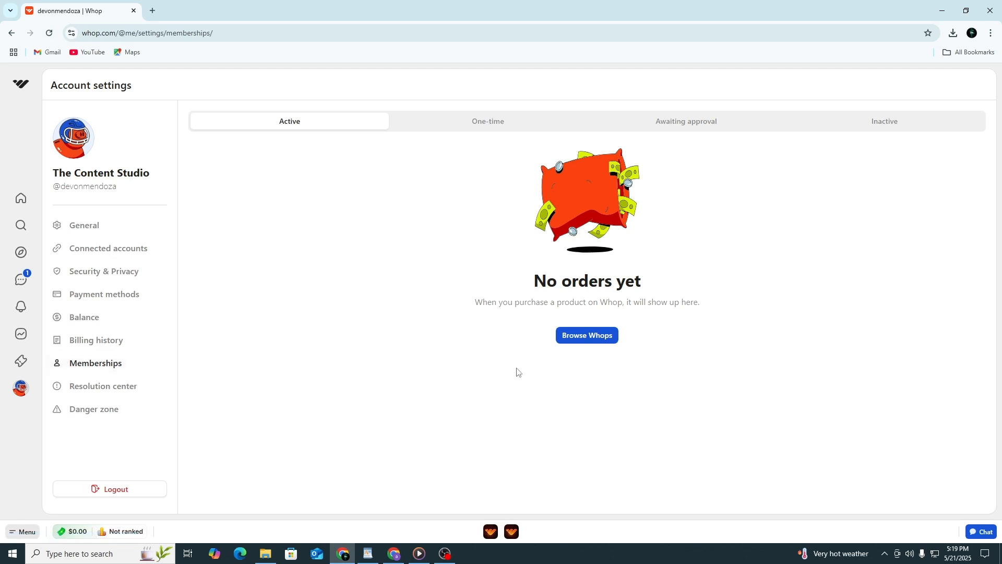
pyautogui.moveTo(476, 148)
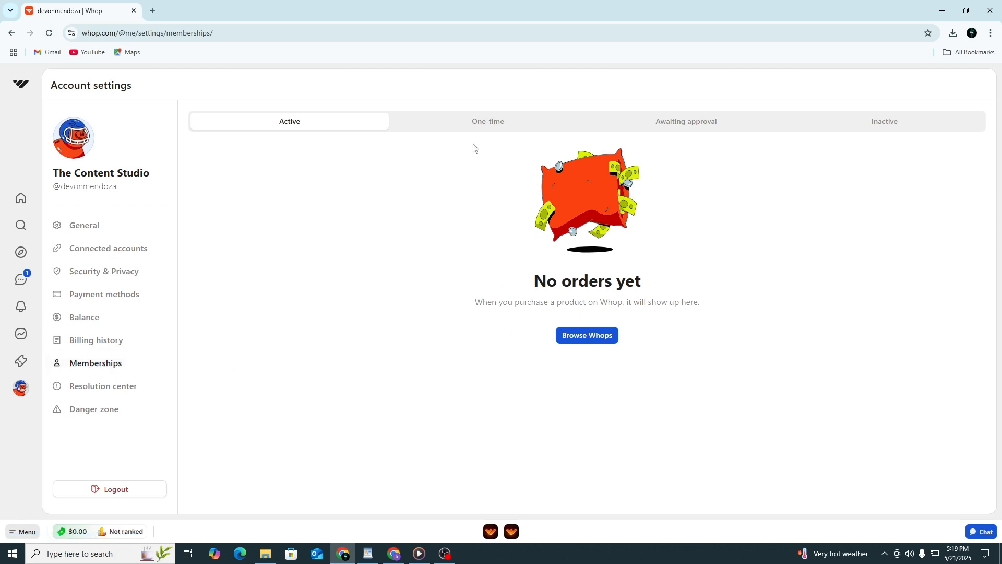
pyautogui.click(685, 121)
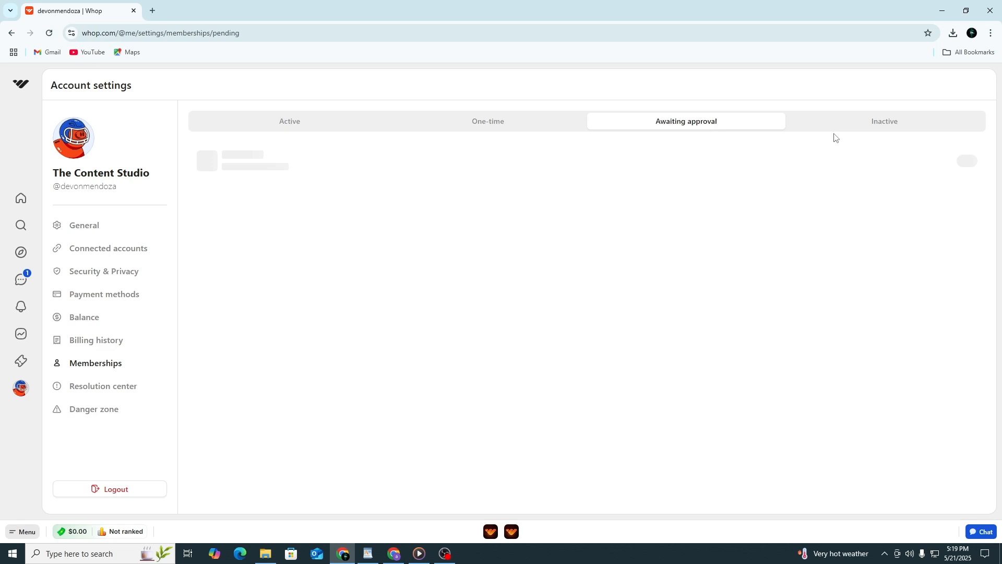
pyautogui.click(289, 121)
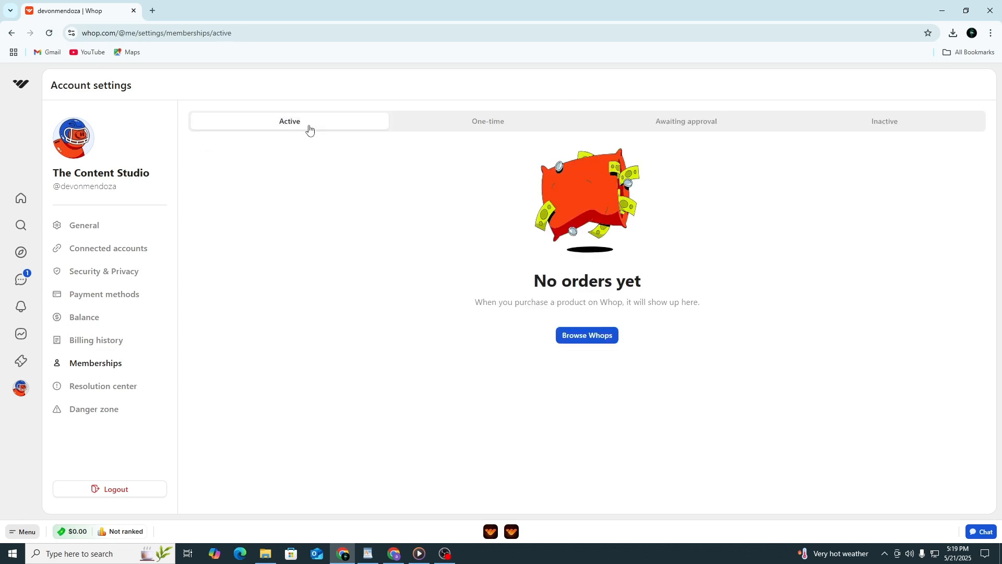
pyautogui.moveTo(580, 312)
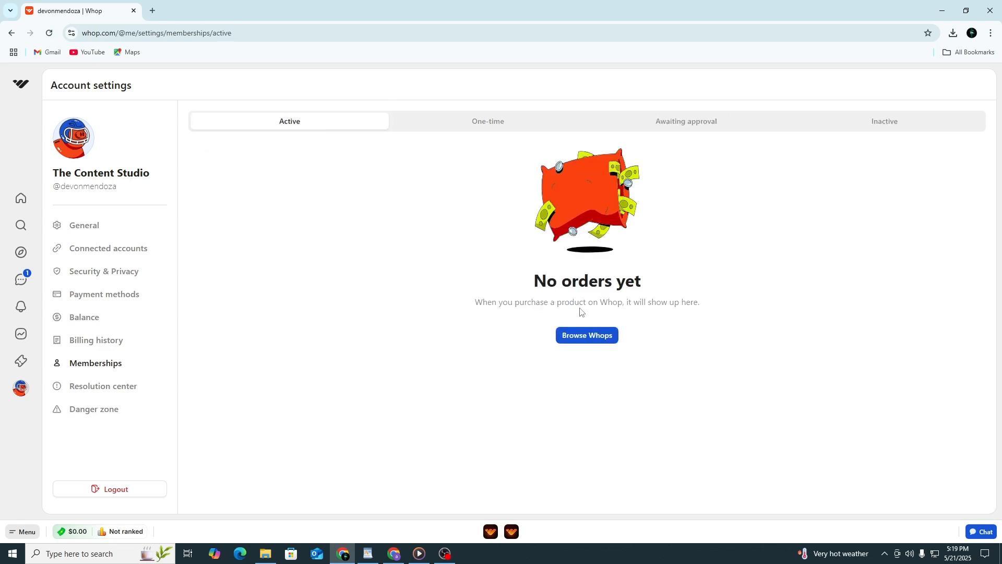
pyautogui.moveTo(539, 289)
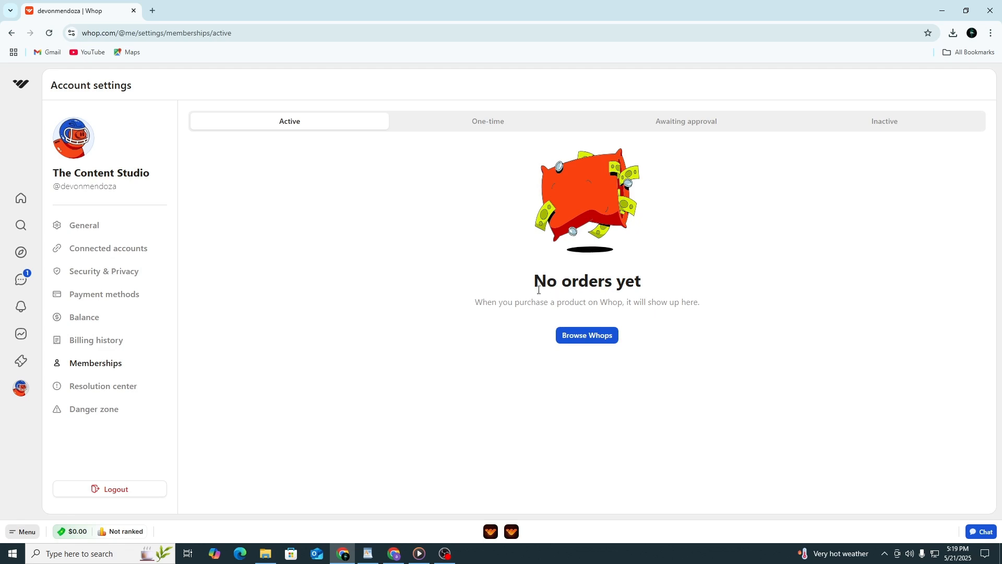
pyautogui.moveTo(319, 333)
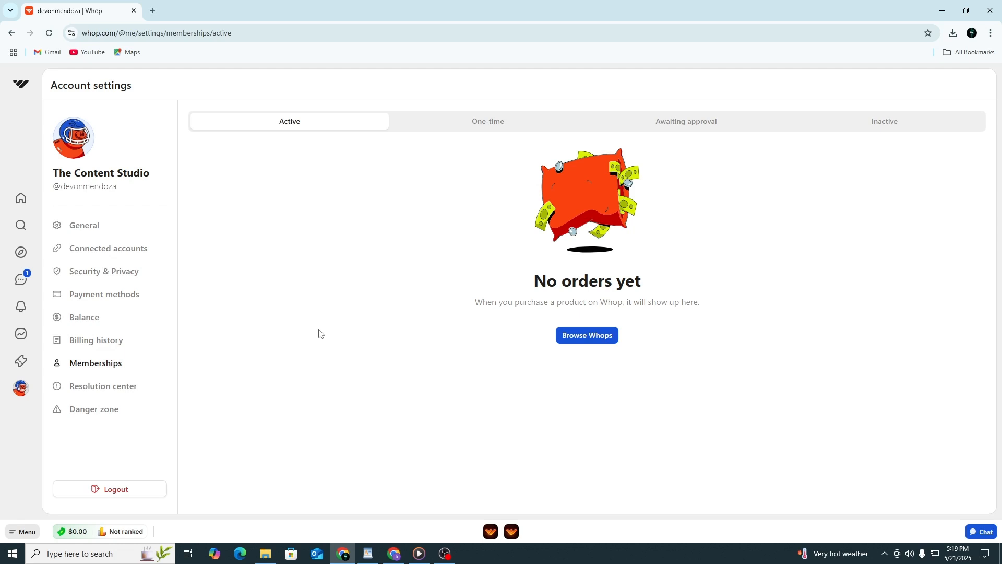
pyautogui.moveTo(311, 333)
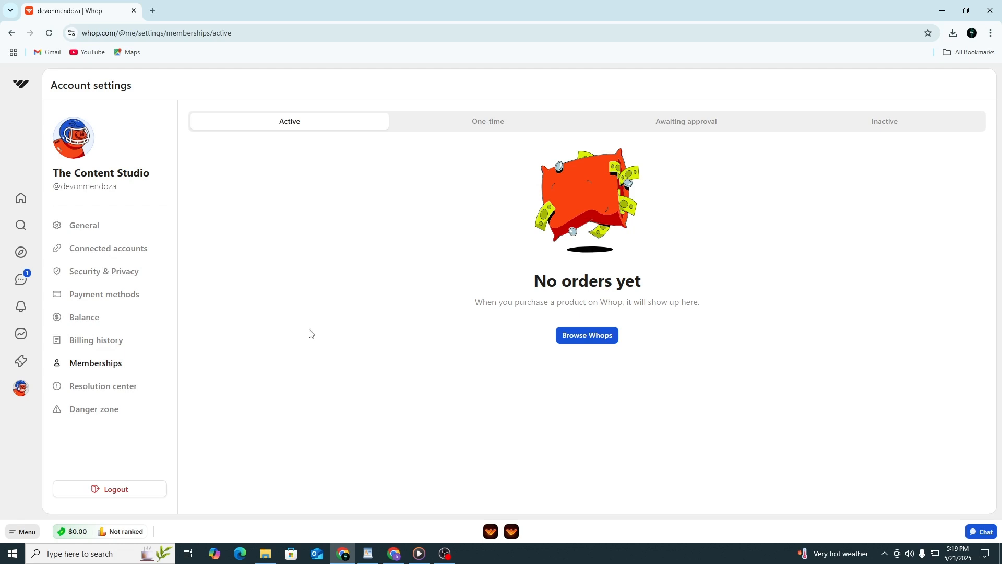
pyautogui.moveTo(278, 363)
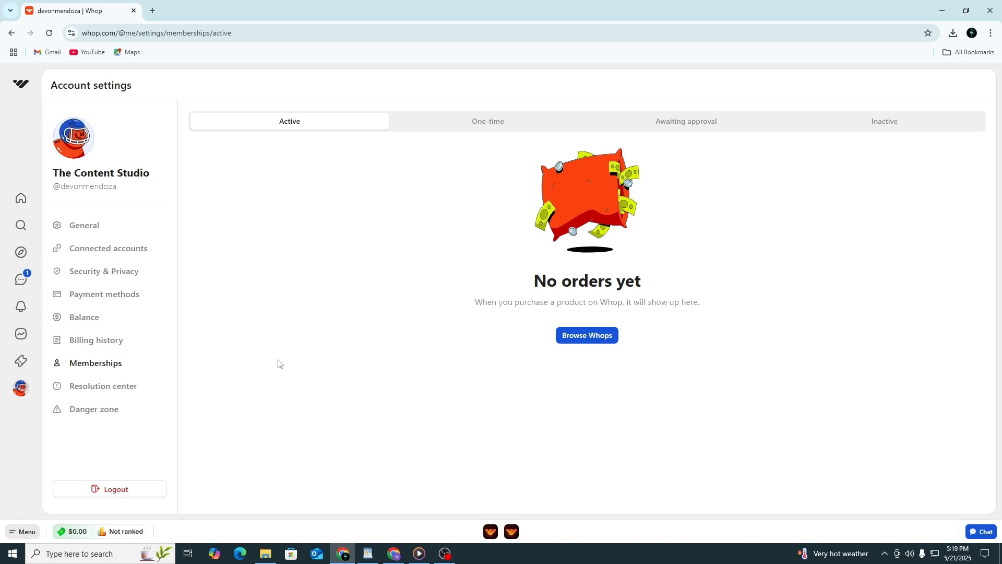
pyautogui.moveTo(181, 409)
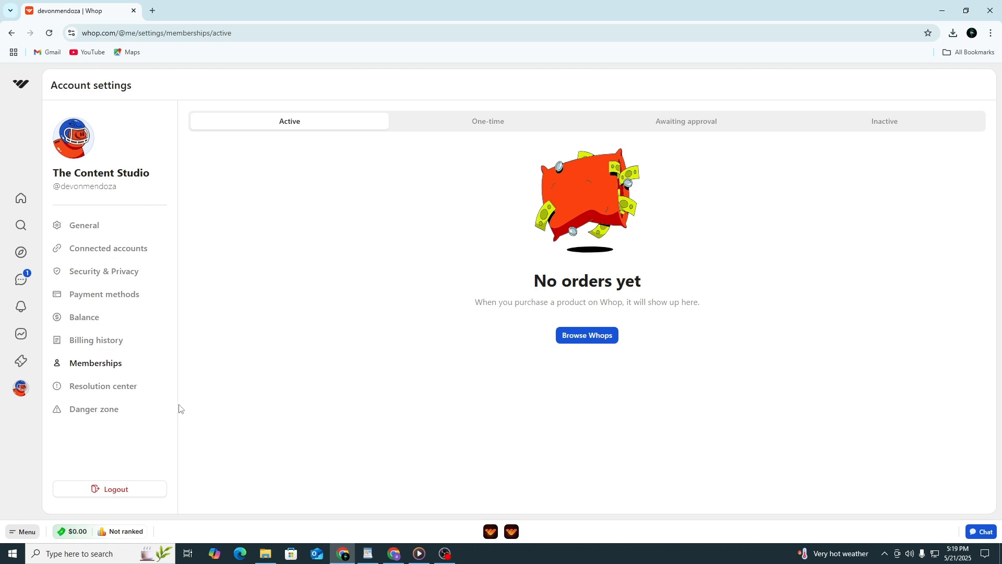
# Go to the Danger zone section of account settings.
pyautogui.click(94, 408)
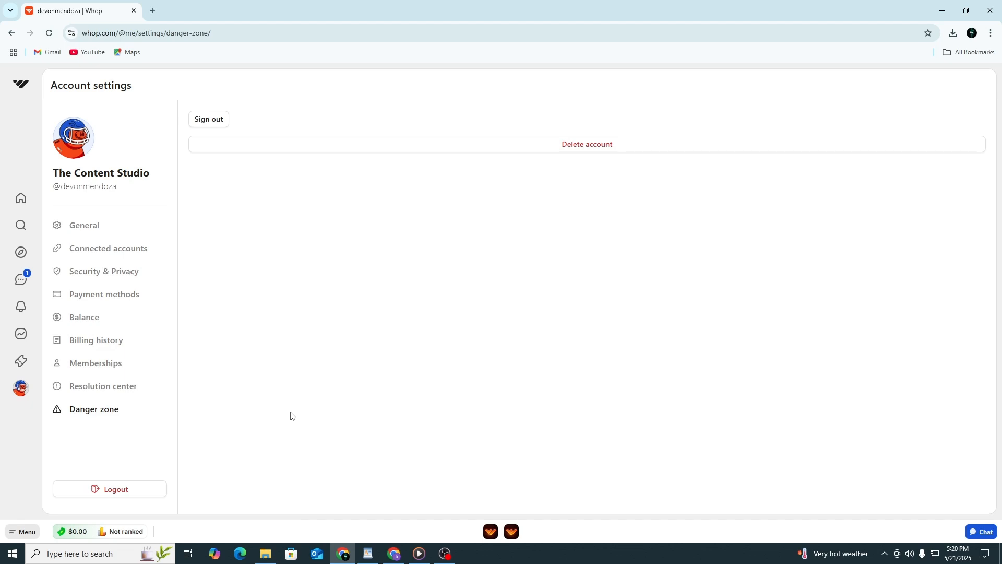
pyautogui.moveTo(301, 400)
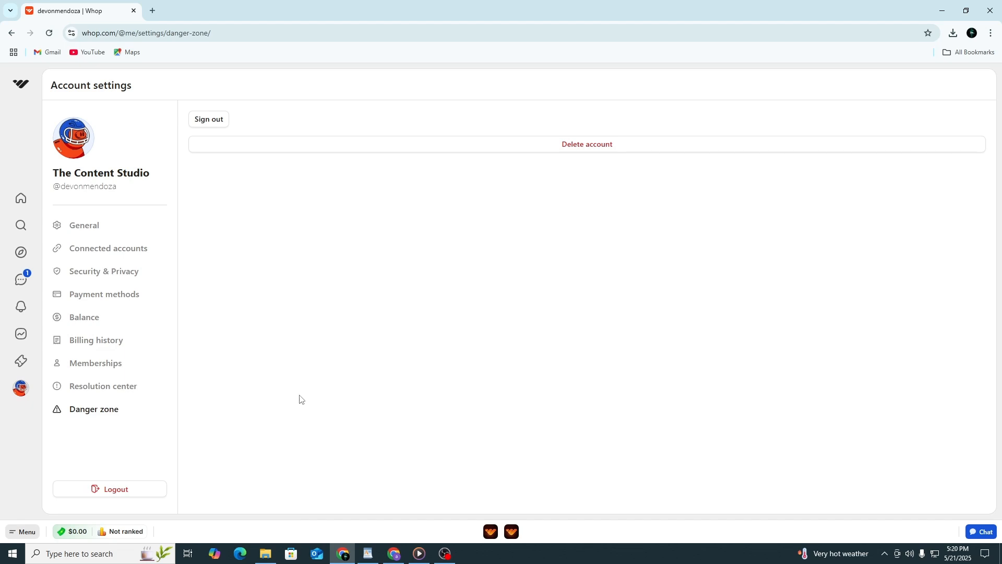
pyautogui.moveTo(601, 152)
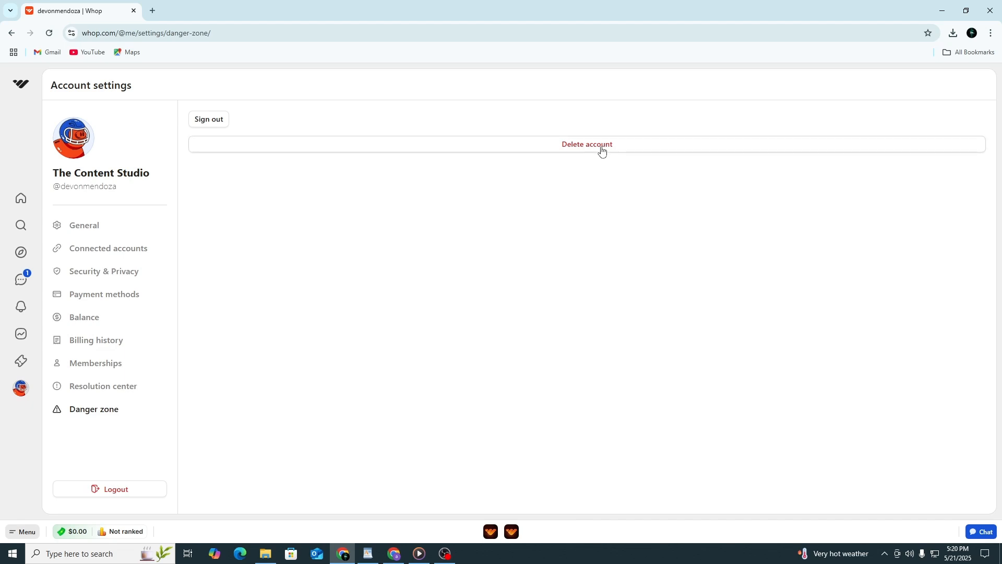
# Start account deletion, bringing up the permanent-deletion confirmation dialog.
pyautogui.click(586, 144)
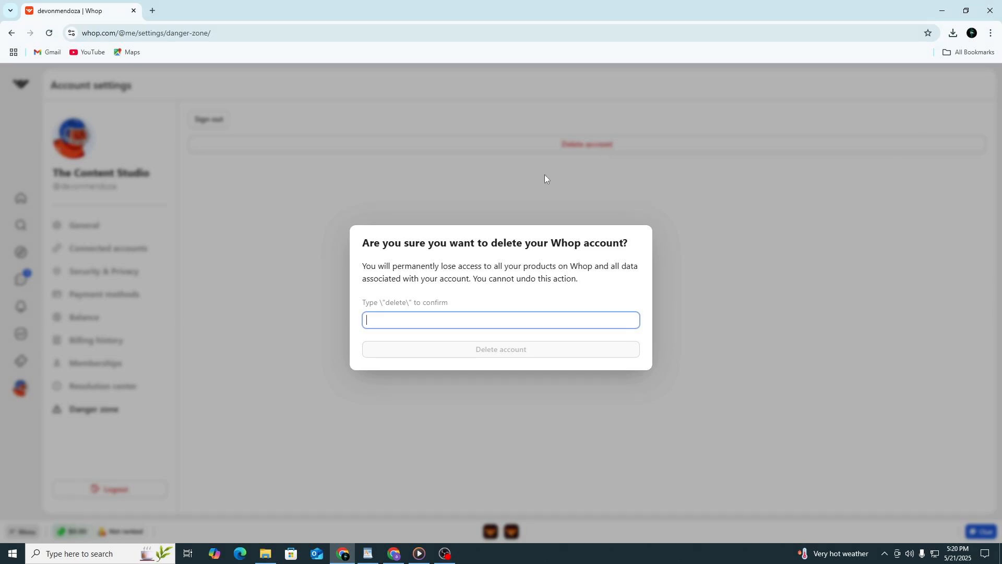
pyautogui.moveTo(544, 166)
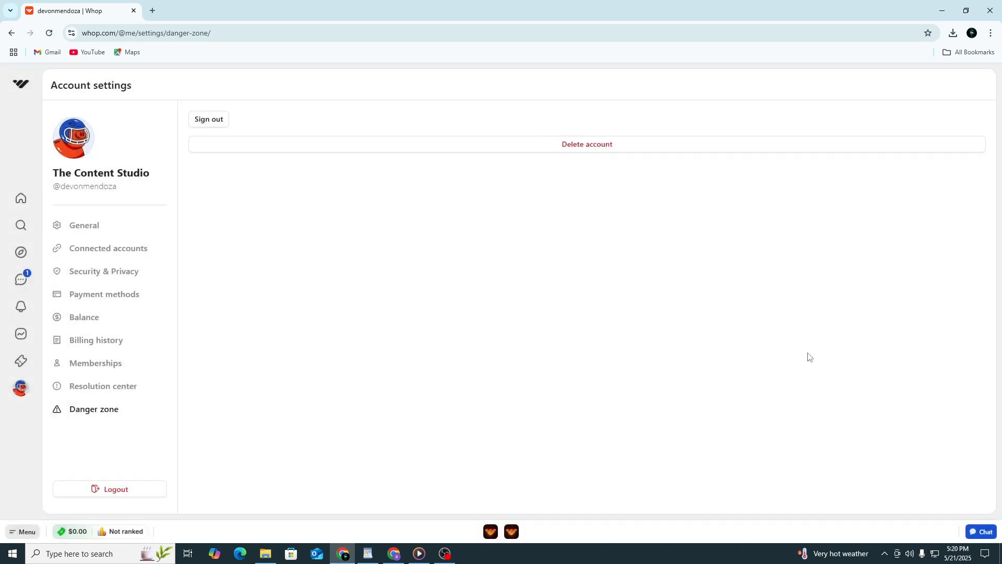
pyautogui.moveTo(797, 361)
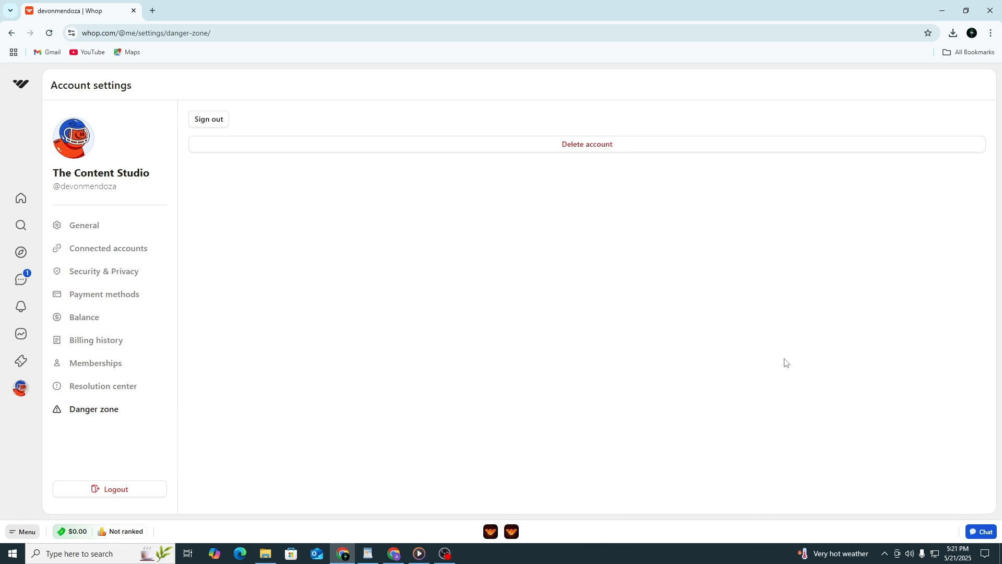
pyautogui.moveTo(510, 412)
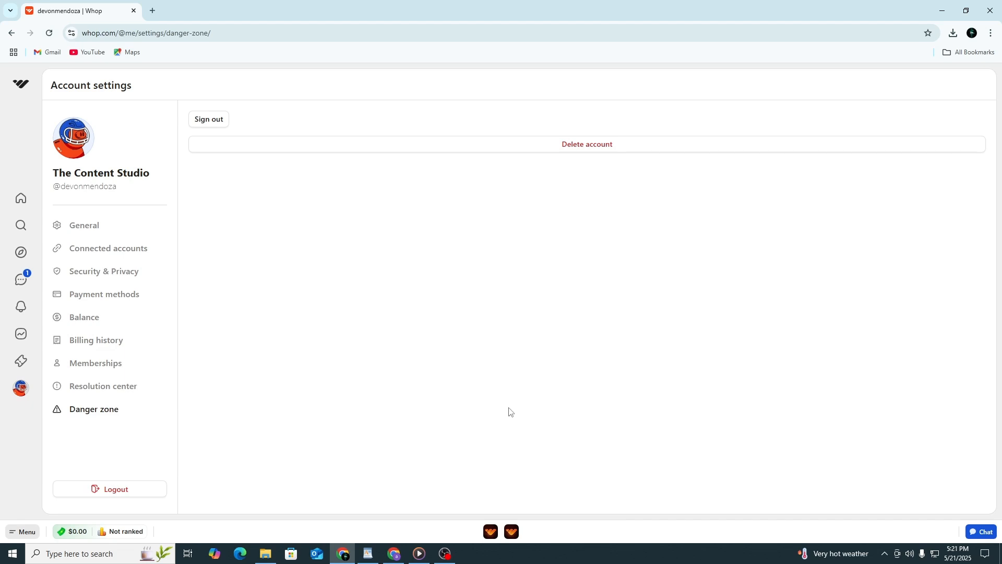